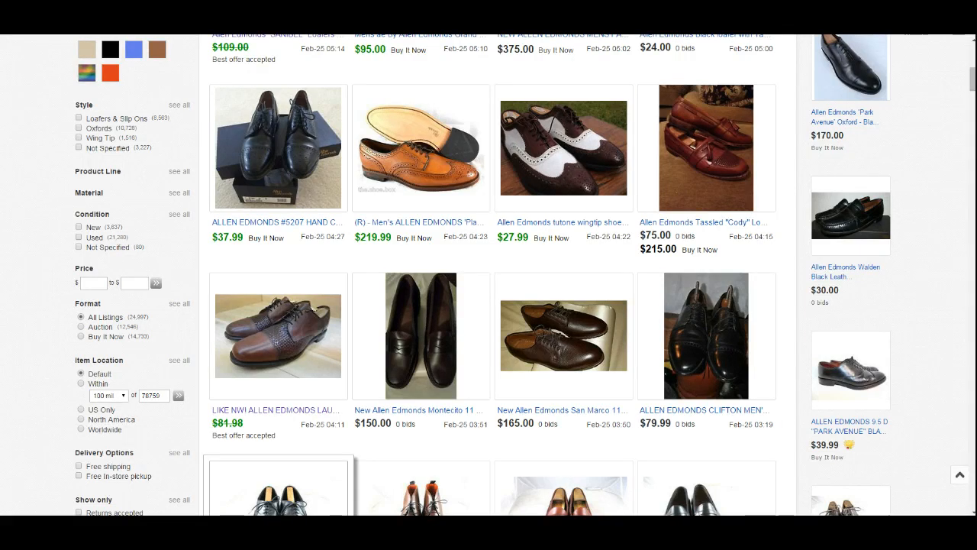
mouse_move(462, 214)
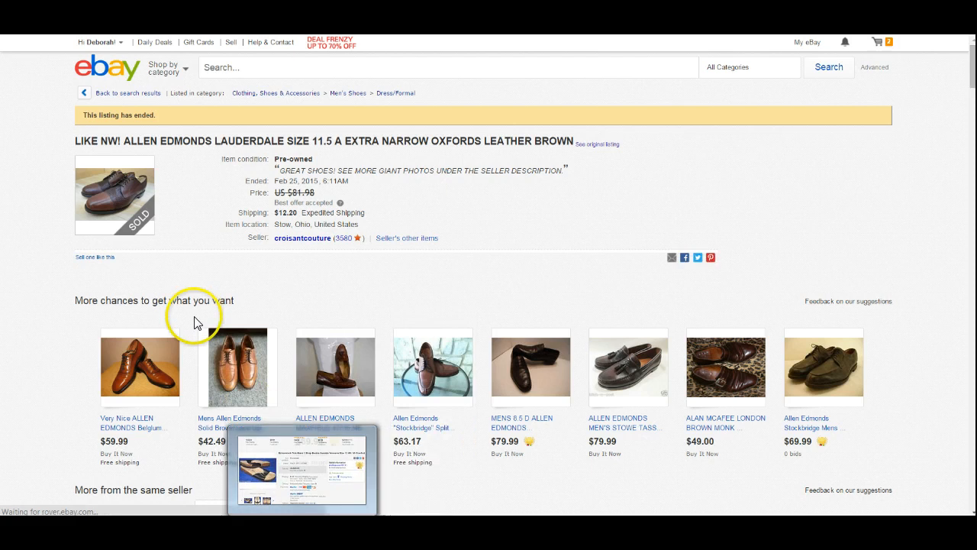
scroll(down, 3)
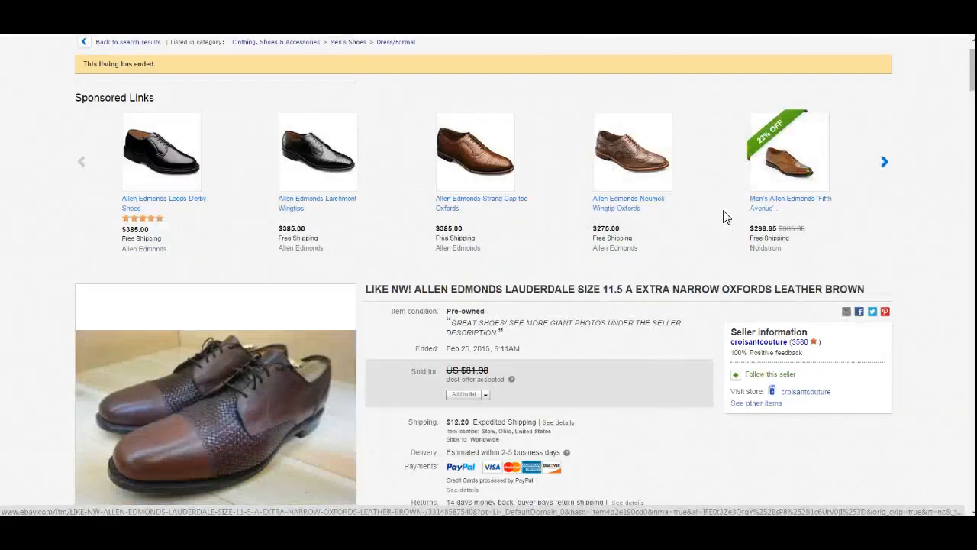
scroll(down, 3)
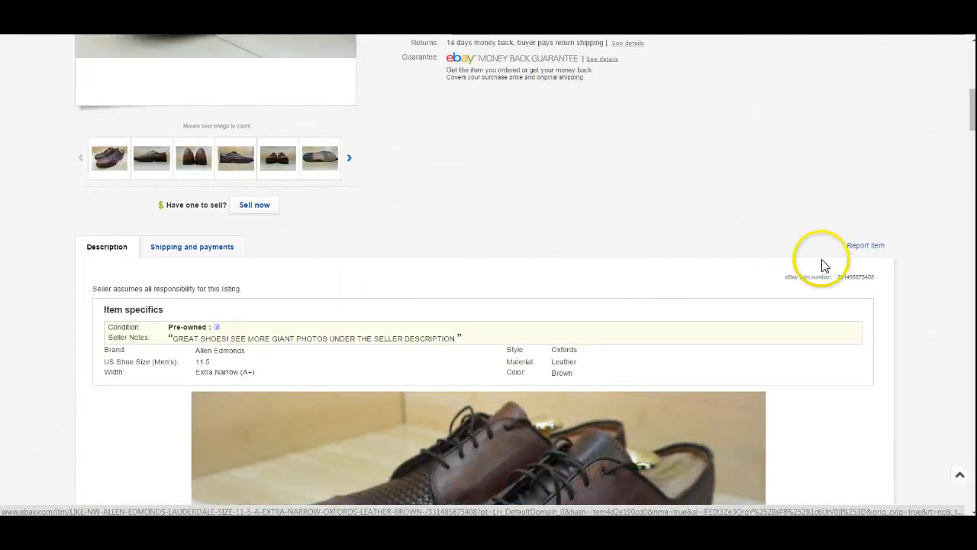
mouse_move(813, 256)
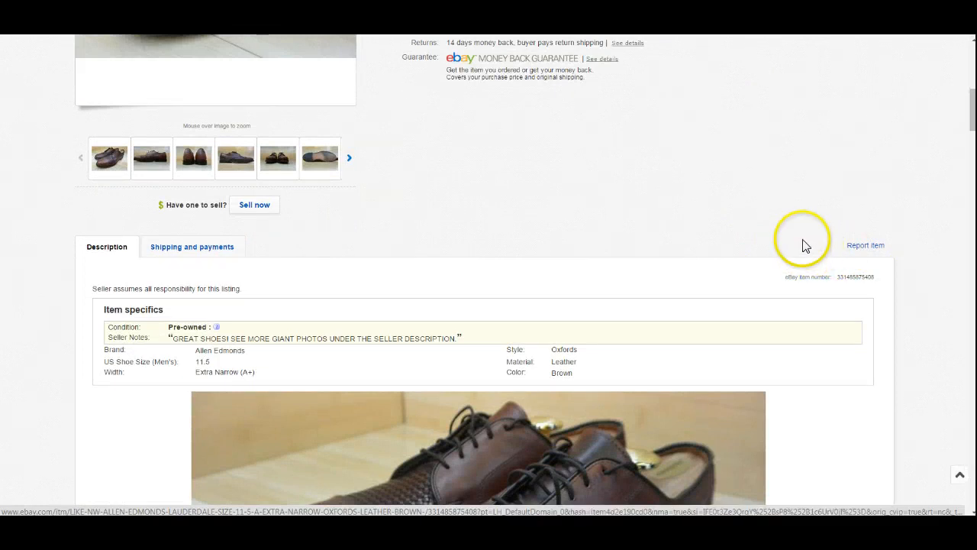
mouse_move(806, 245)
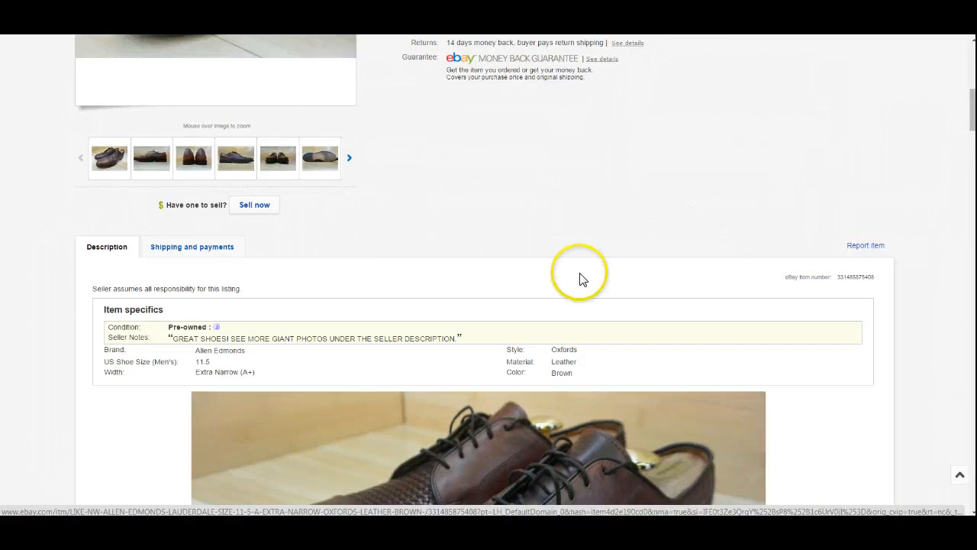
scroll(up, 3)
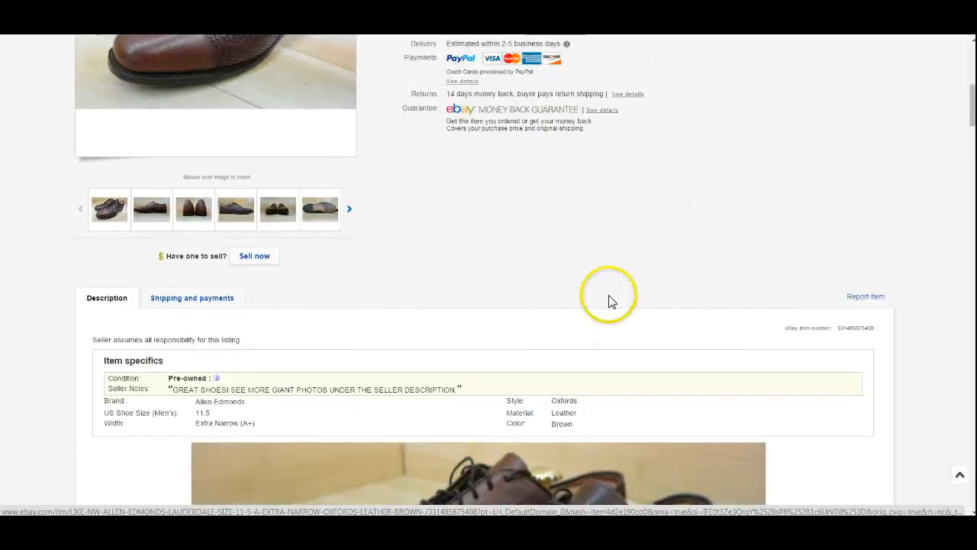
scroll(up, 3)
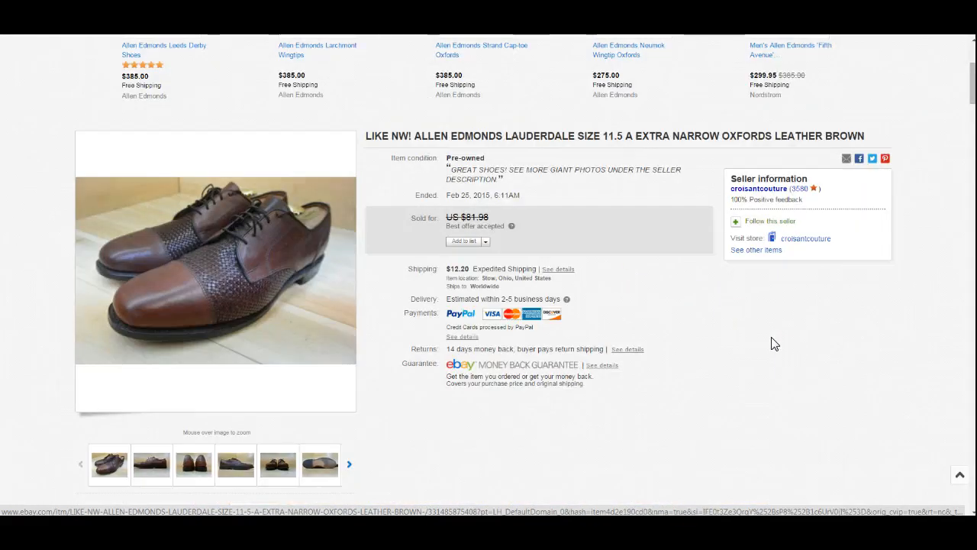
mouse_move(699, 282)
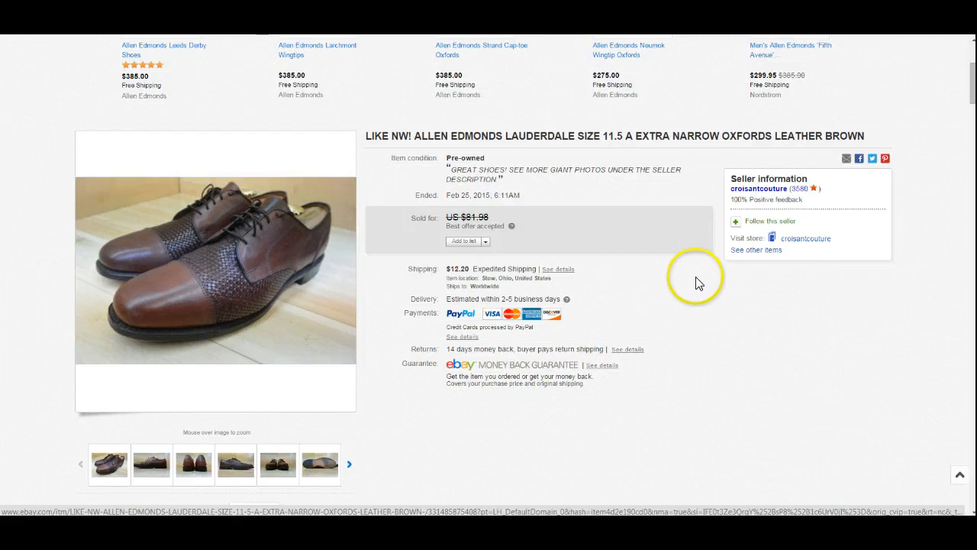
mouse_move(660, 316)
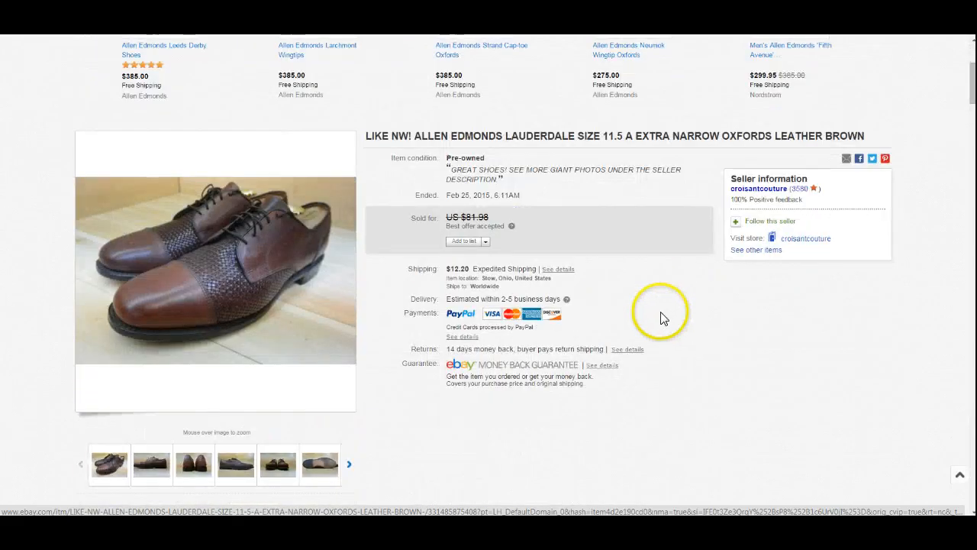
- View the HTML page source of the ended Allen Edmonds Lauderdale listing
right_click(645, 289)
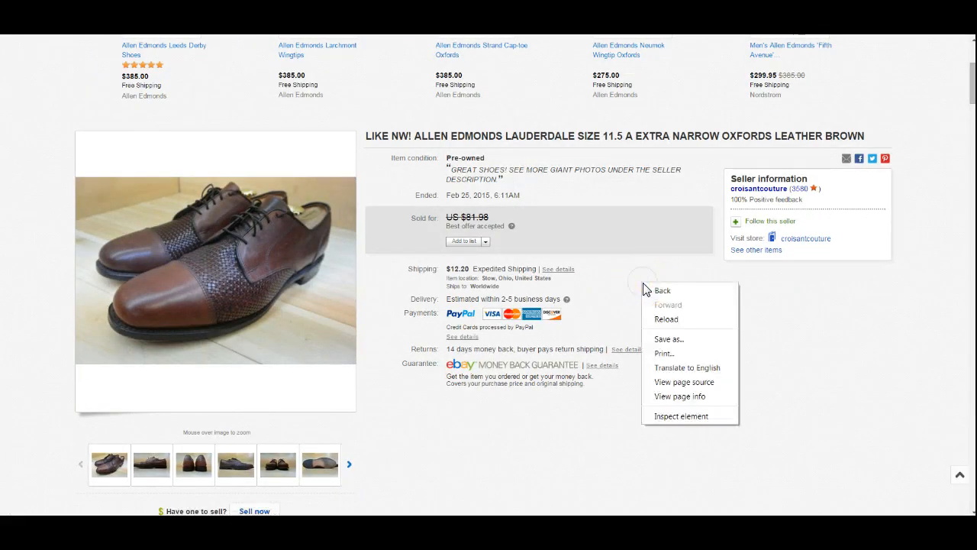
mouse_move(682, 382)
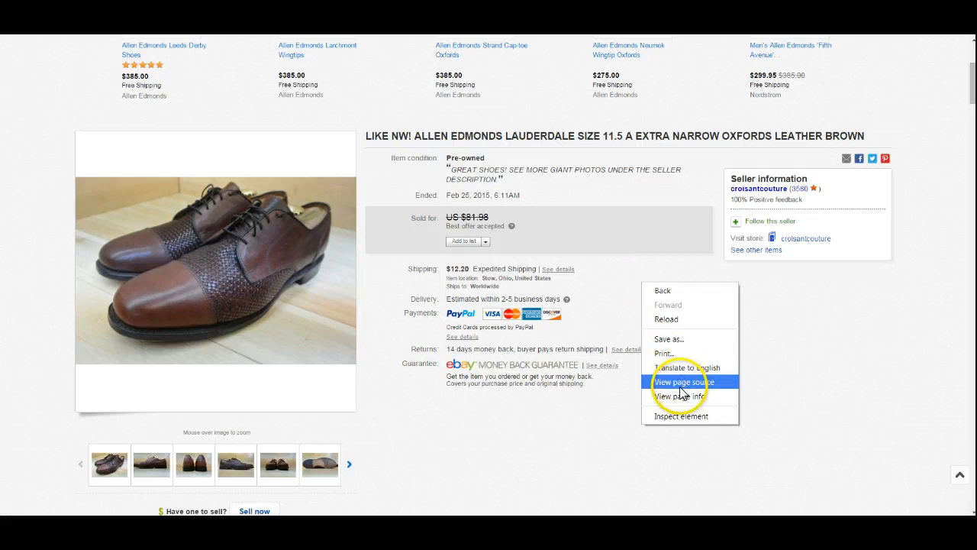
click(684, 382)
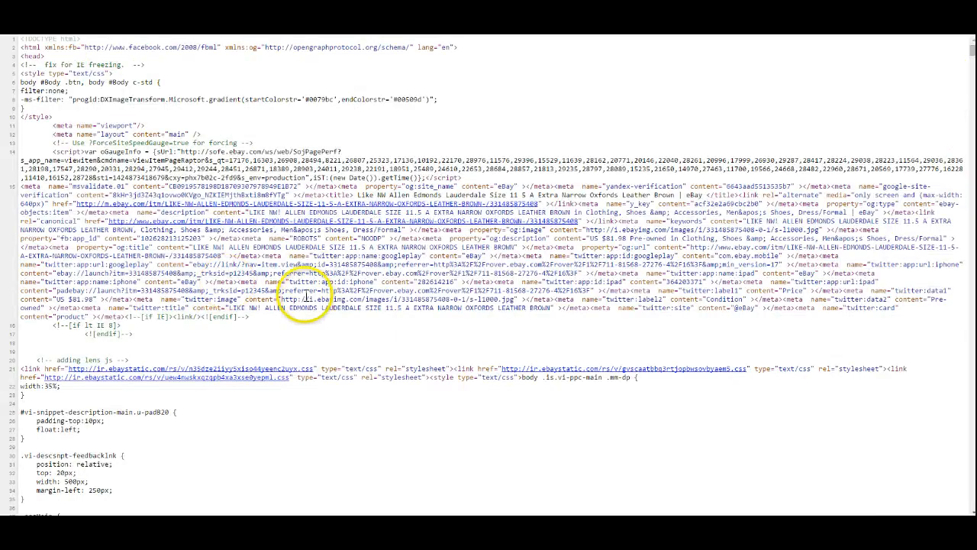
mouse_move(640, 74)
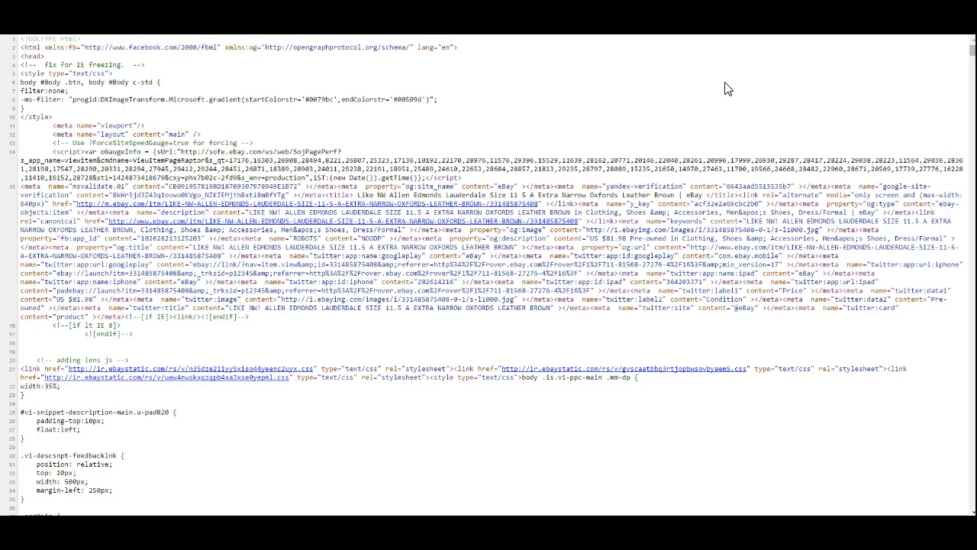
- Search the page source for 'inPrice' to find the accepted best-offer price
key(ctrl+f)
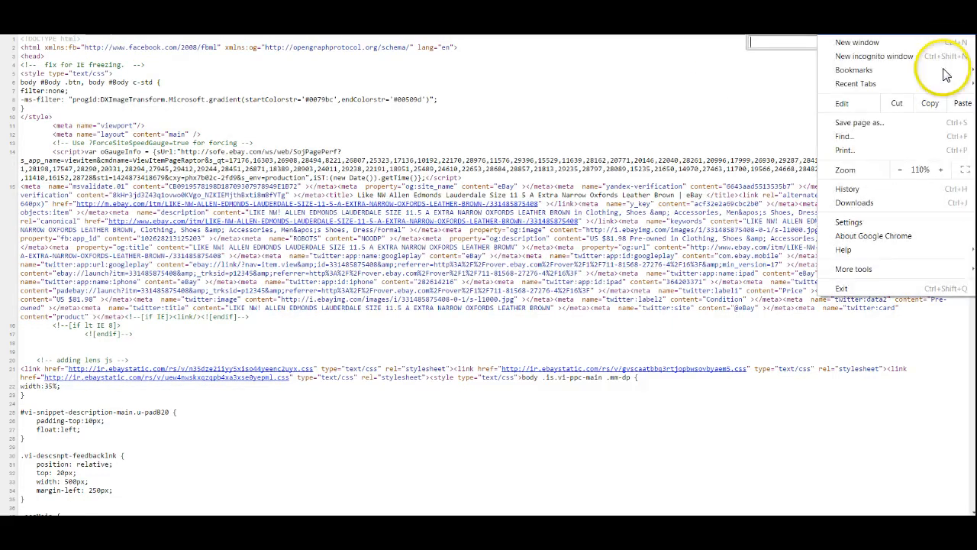
mouse_move(845, 149)
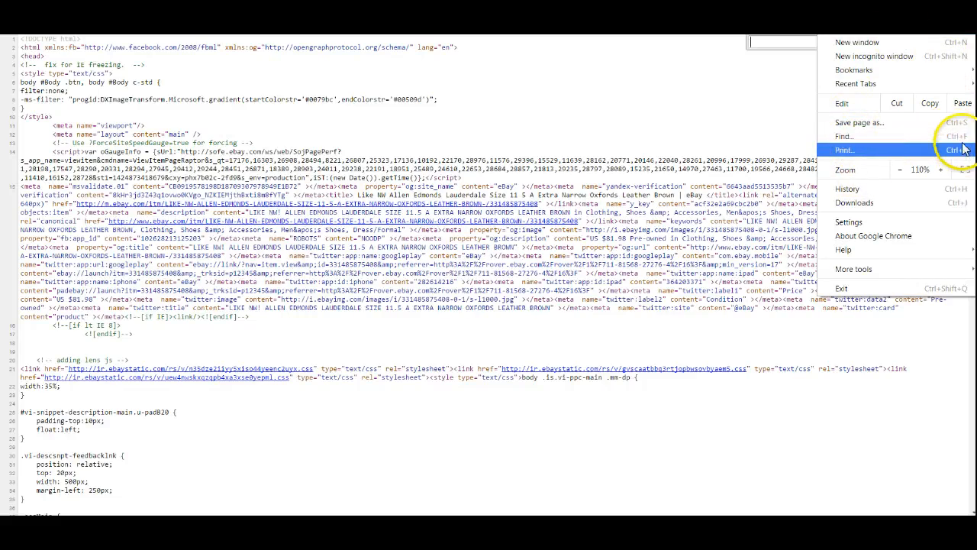
click(844, 136)
text(")
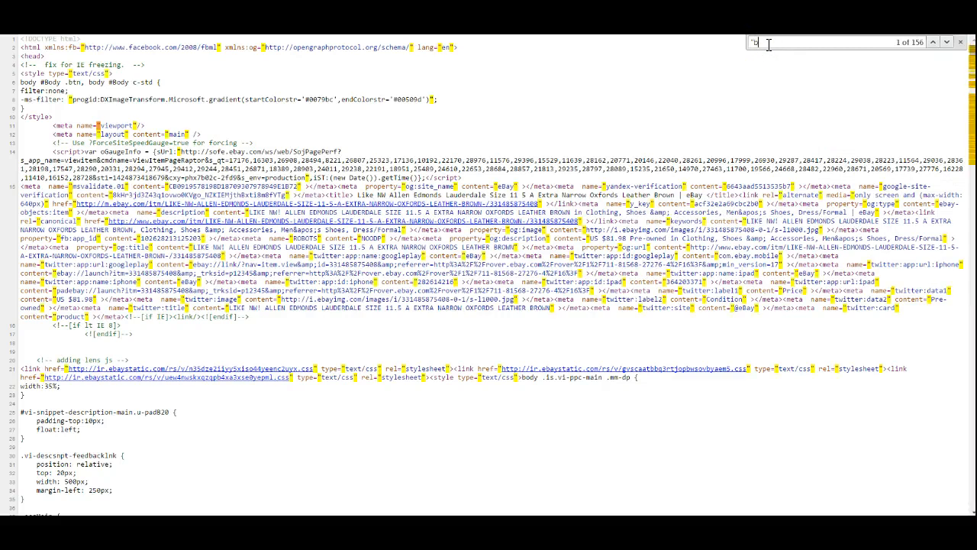
text(inPrice)
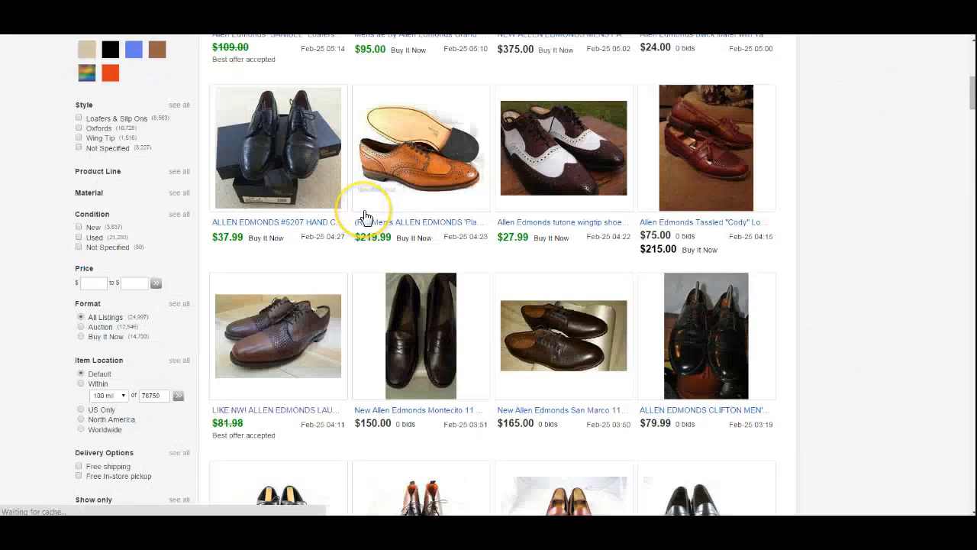
- Scroll down the search results toward the Allen Edmonds CRONMOK Oxfords listing
scroll(down, 3)
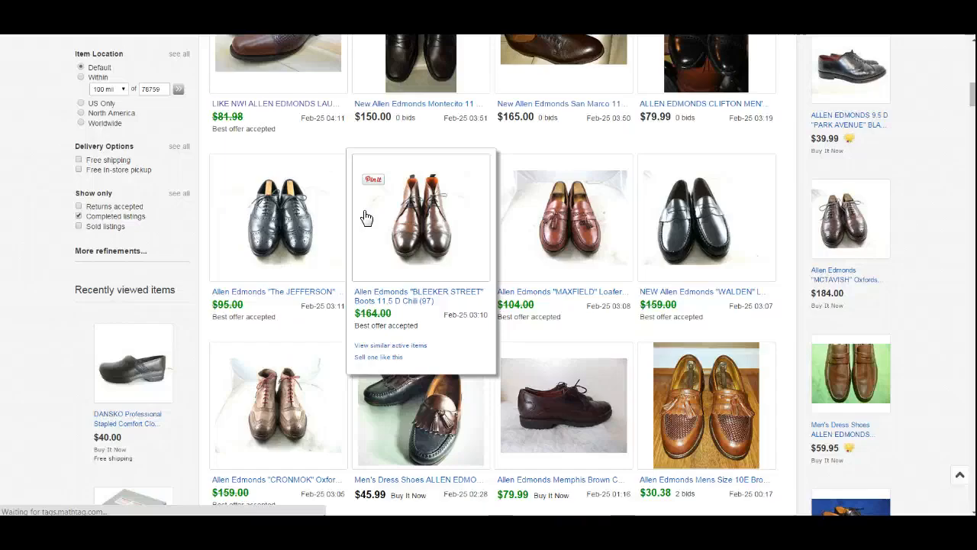
scroll(down, 3)
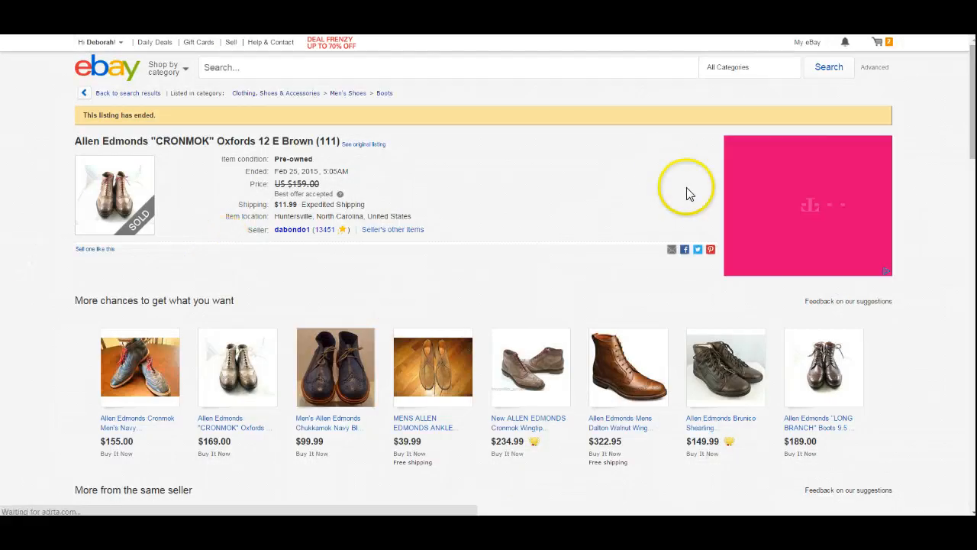
scroll(down, 3)
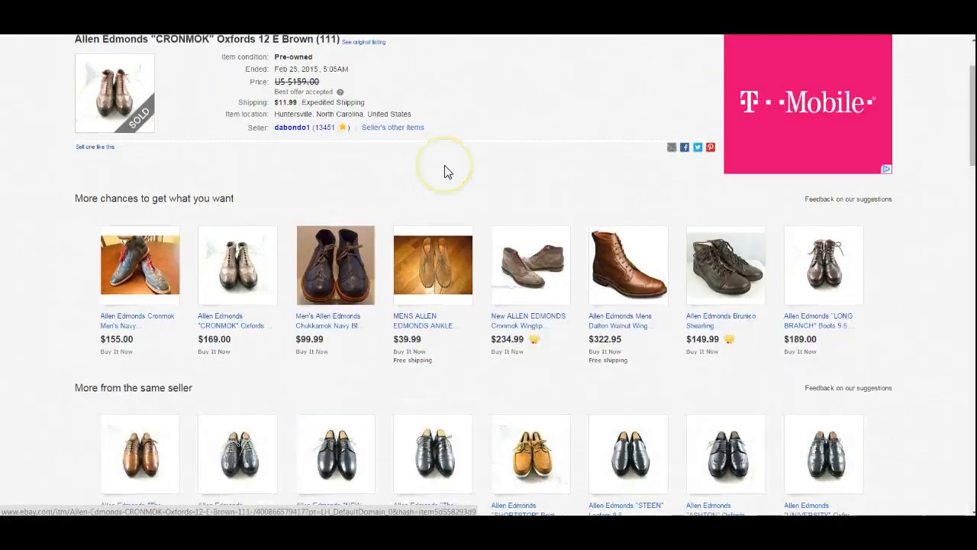
mouse_move(94, 146)
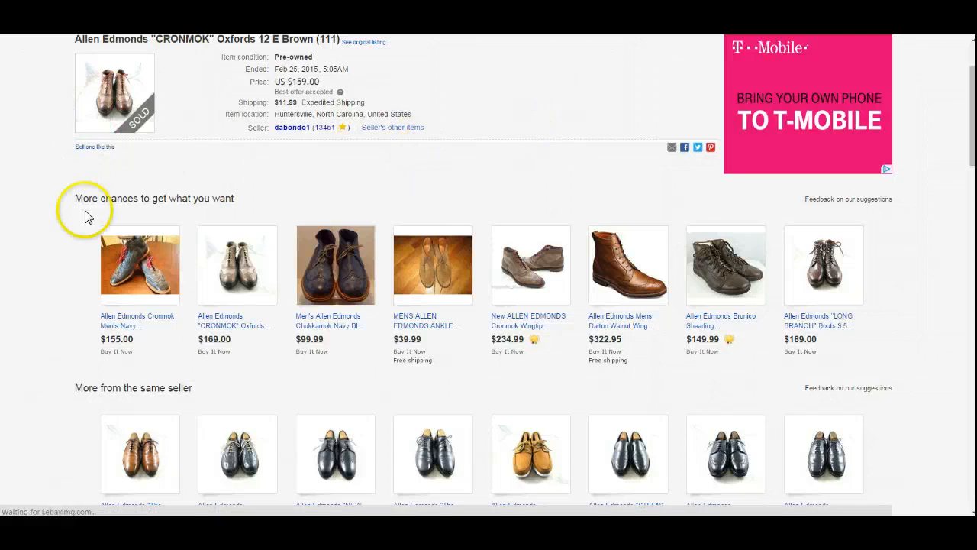
scroll(up, 3)
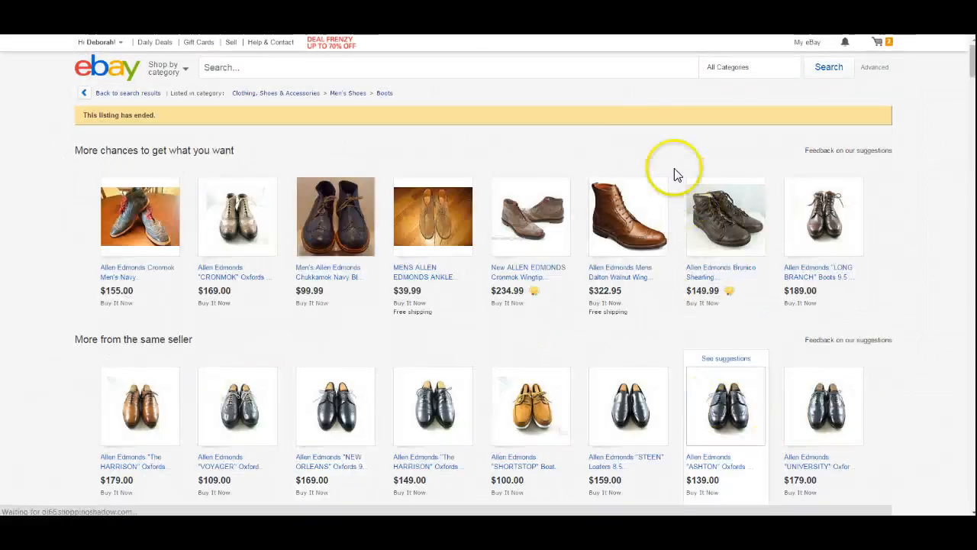